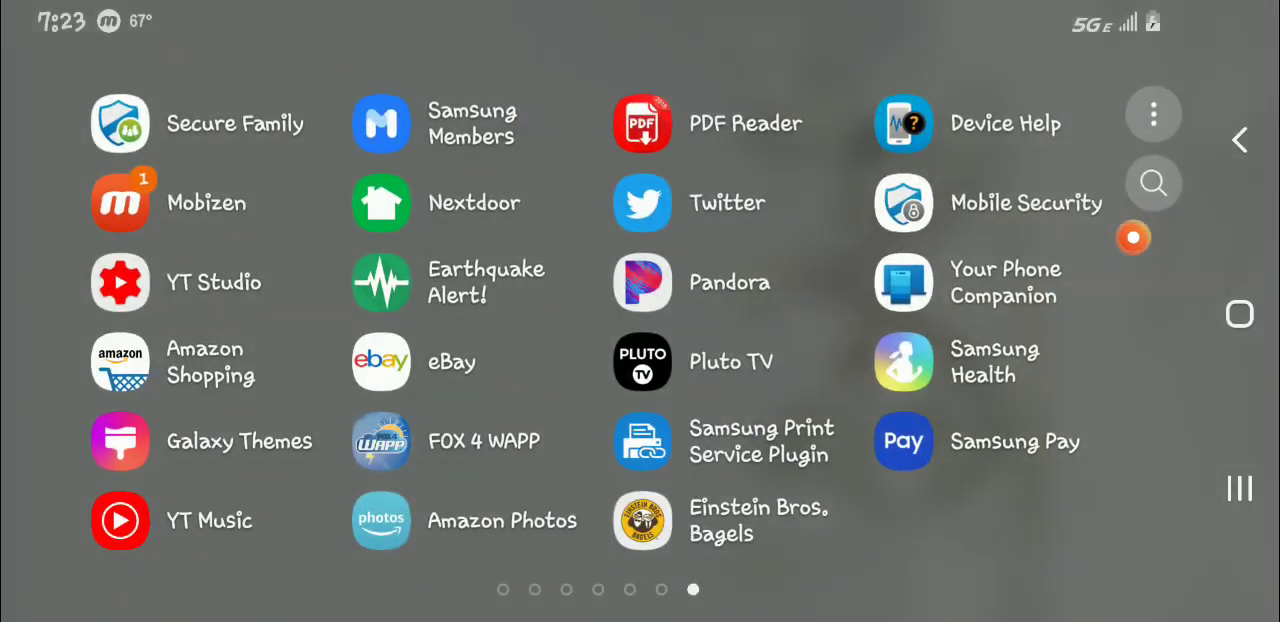
Launch Twitter and open the account side panel from the profile avatar.
click(642, 202)
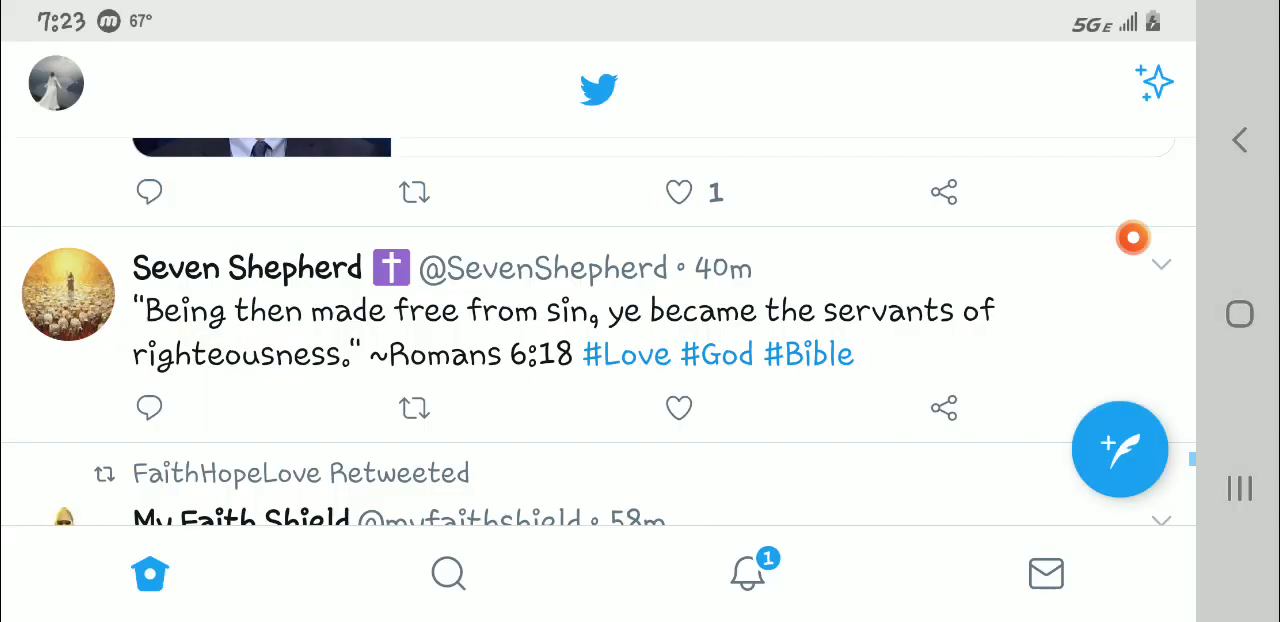
click(55, 82)
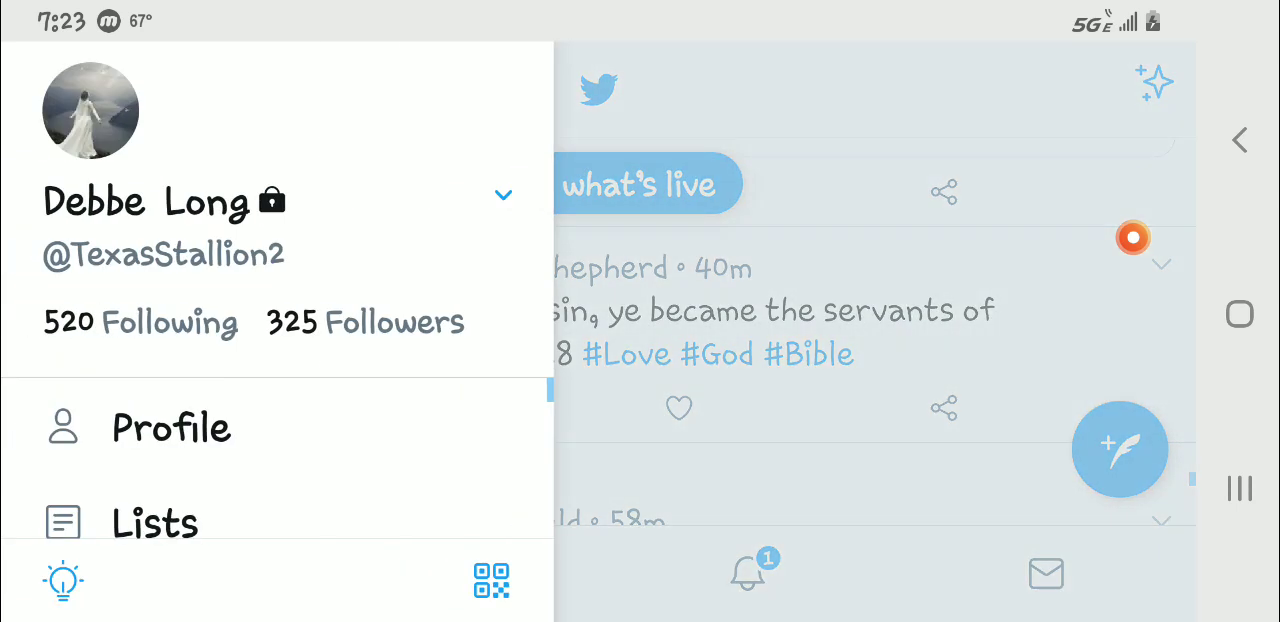
Go to your profile, scroll to the pinned tweet, and play its press-briefing video.
click(171, 427)
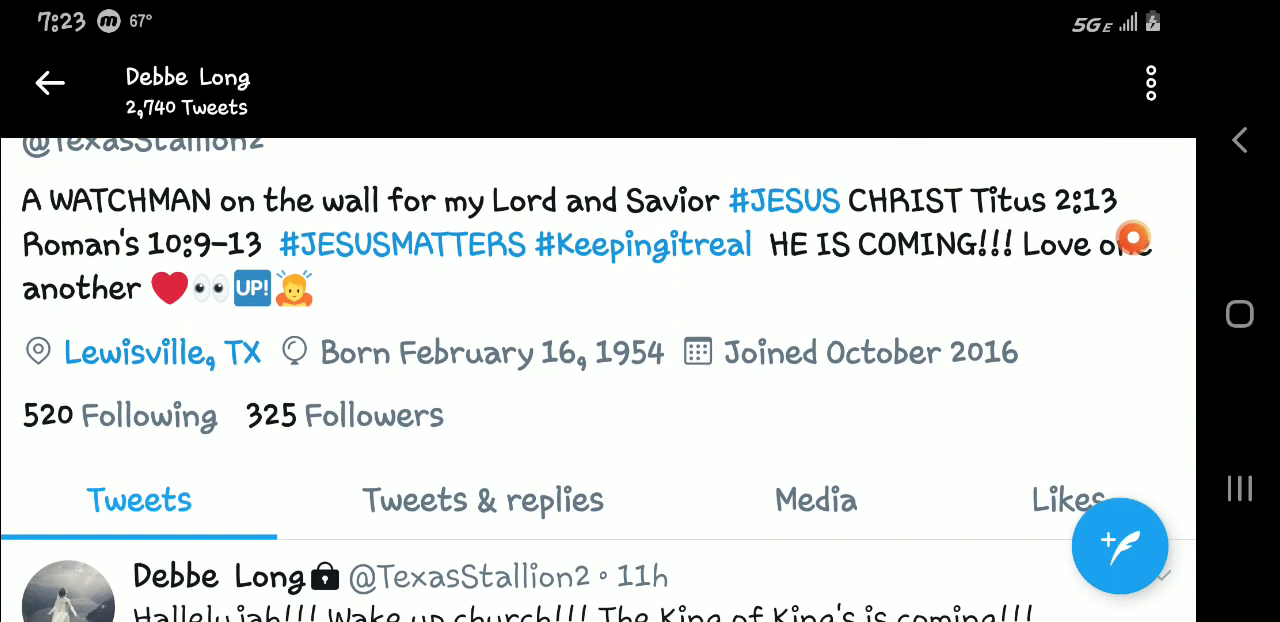
scroll(down, 3)
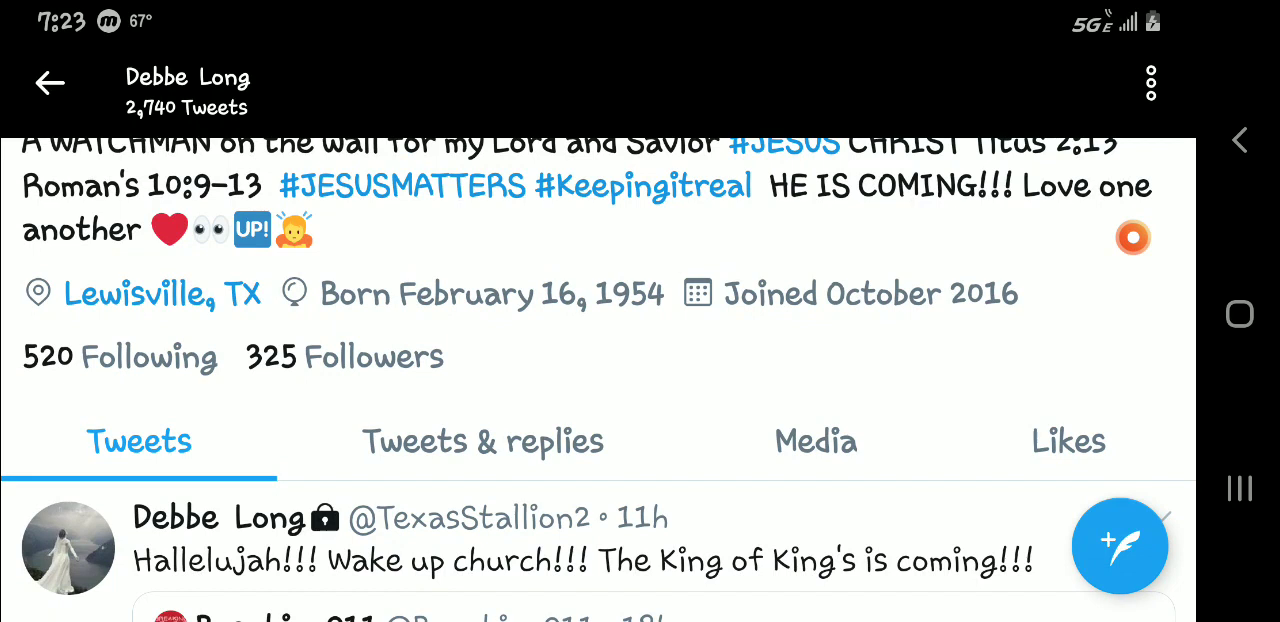
scroll(down, 3)
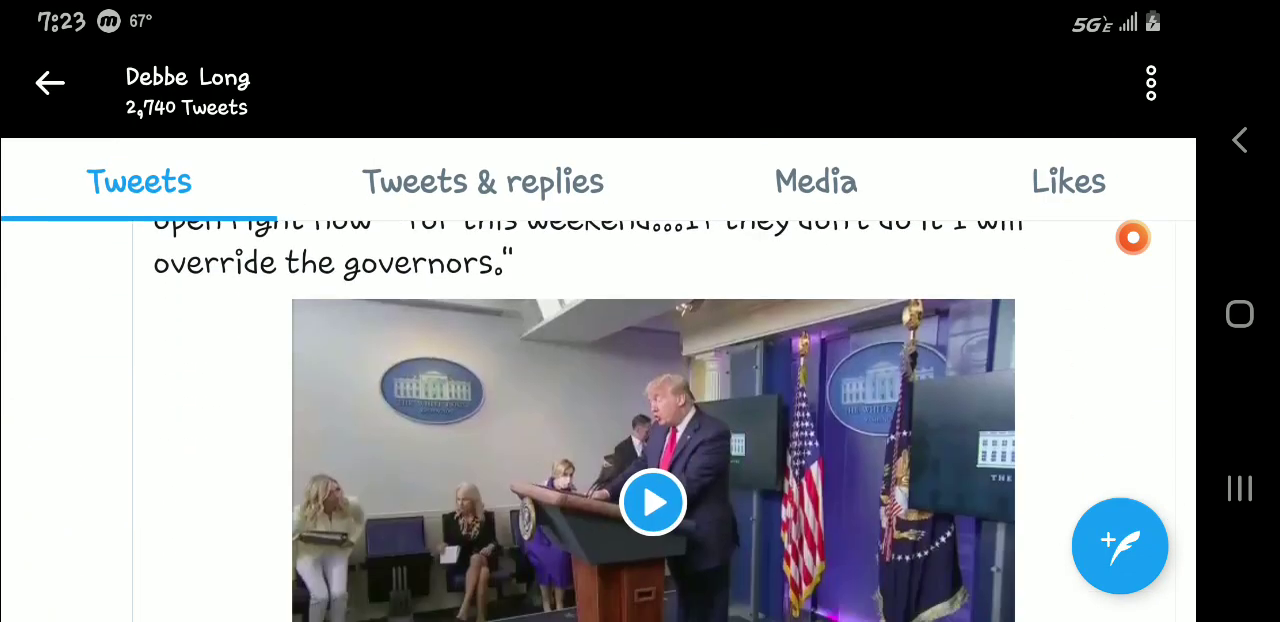
click(653, 502)
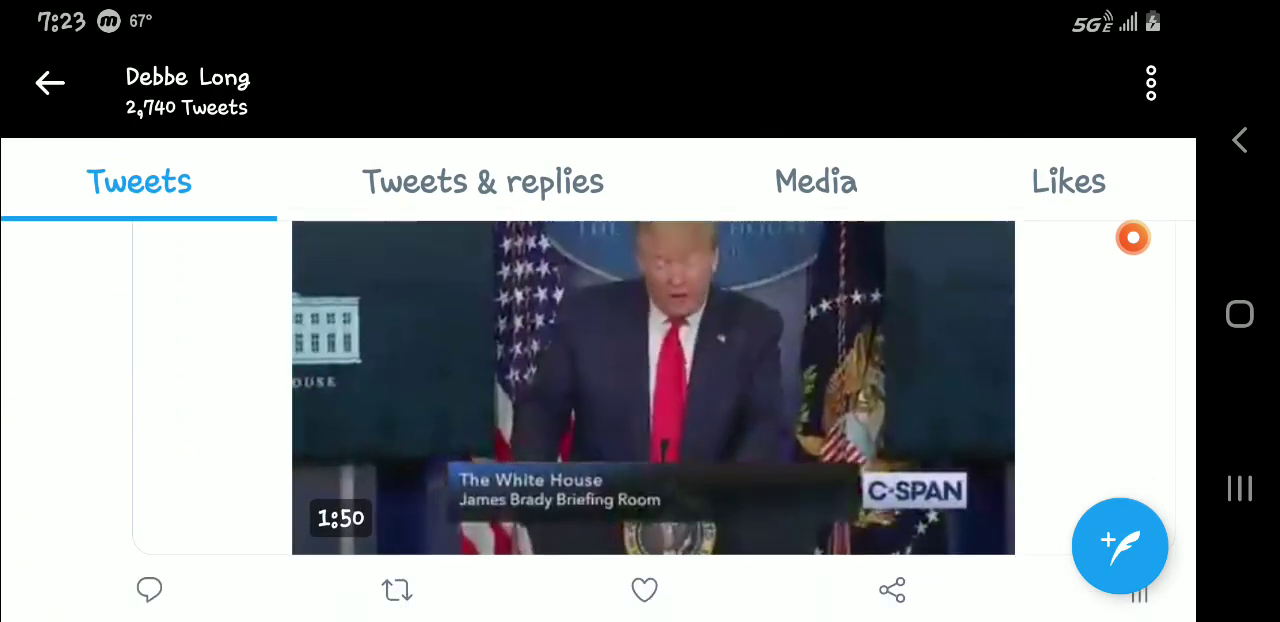
Watch the briefing video full-screen through 1:55, then return to the Home timeline.
click(652, 388)
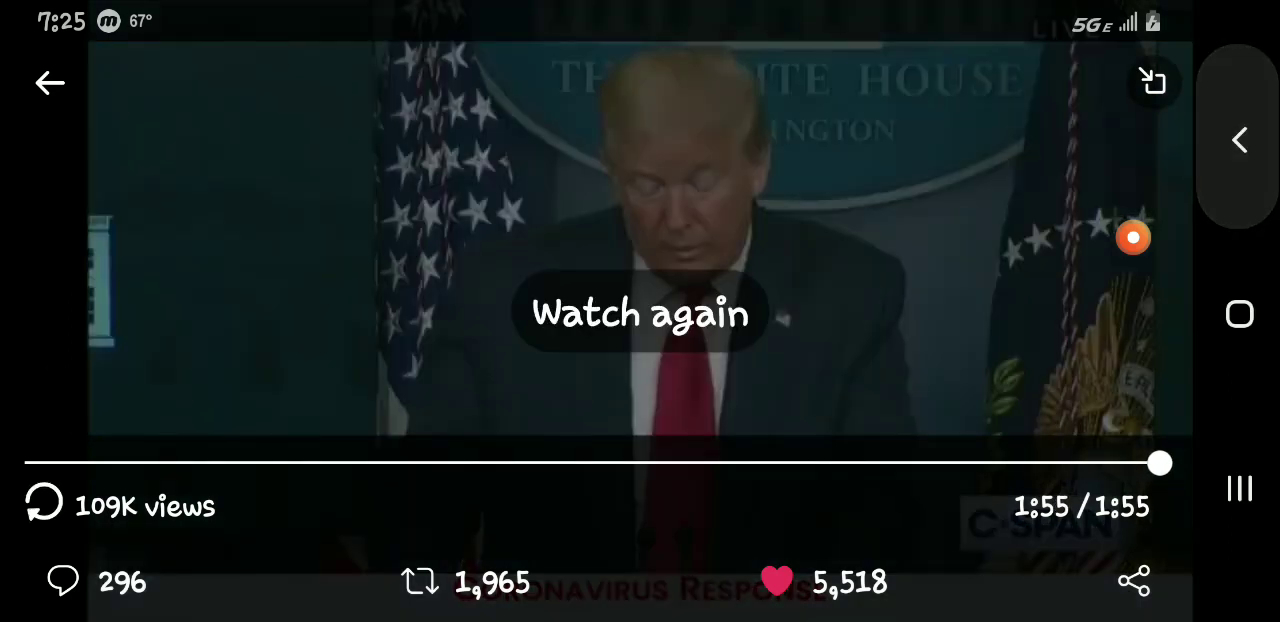
click(50, 82)
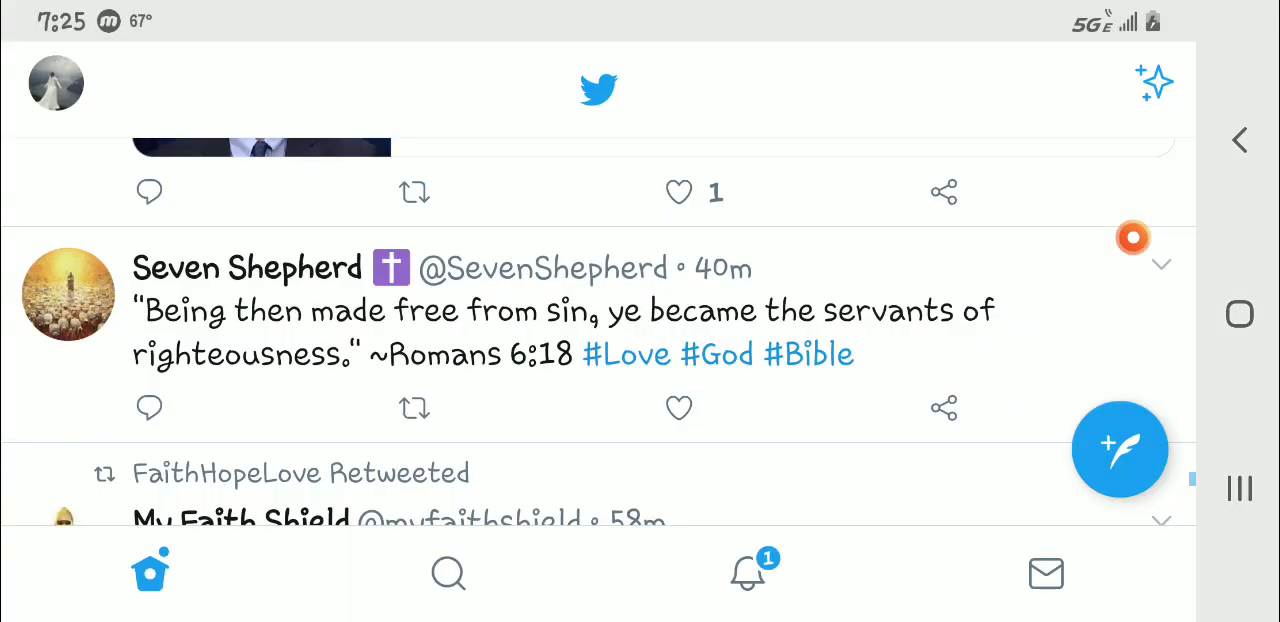